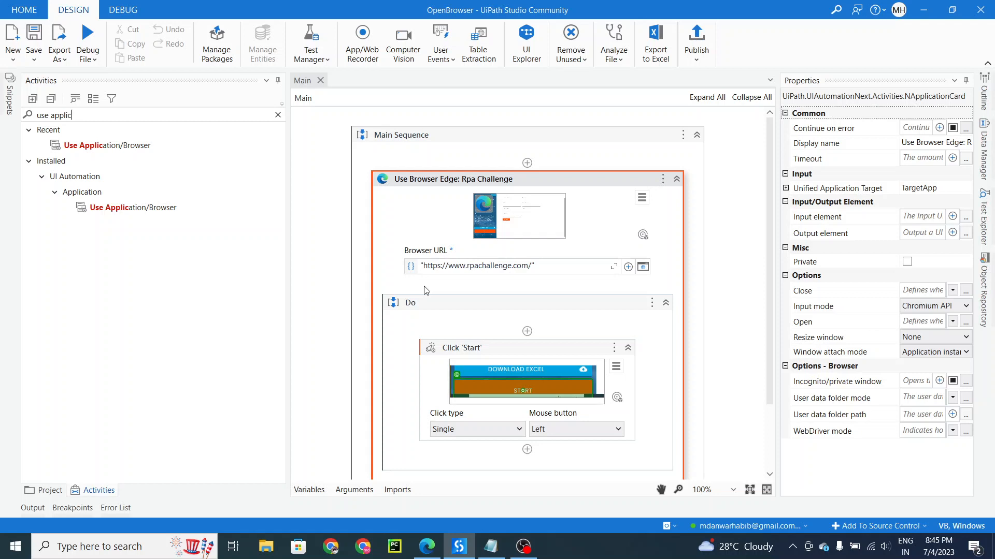
mouse_move(303, 276)
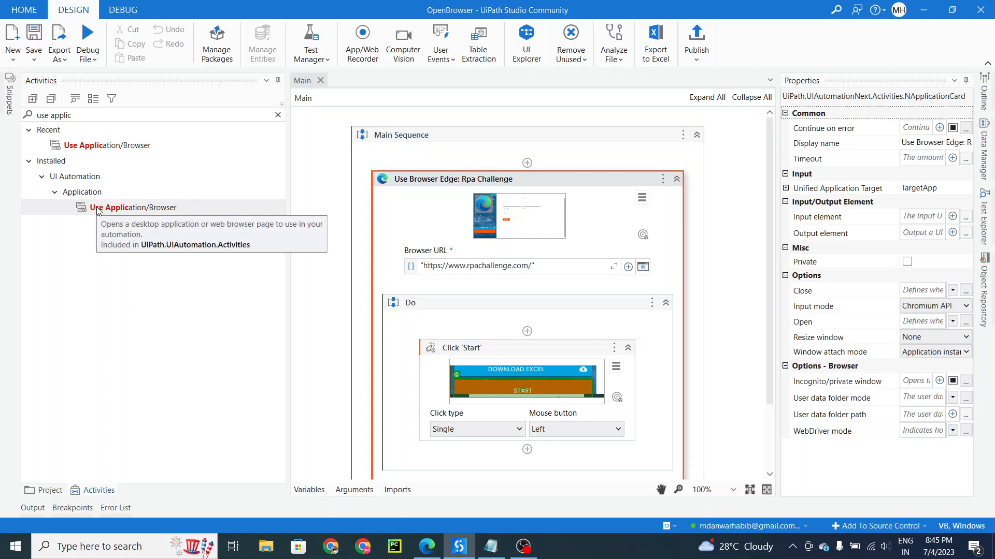
mouse_move(461, 340)
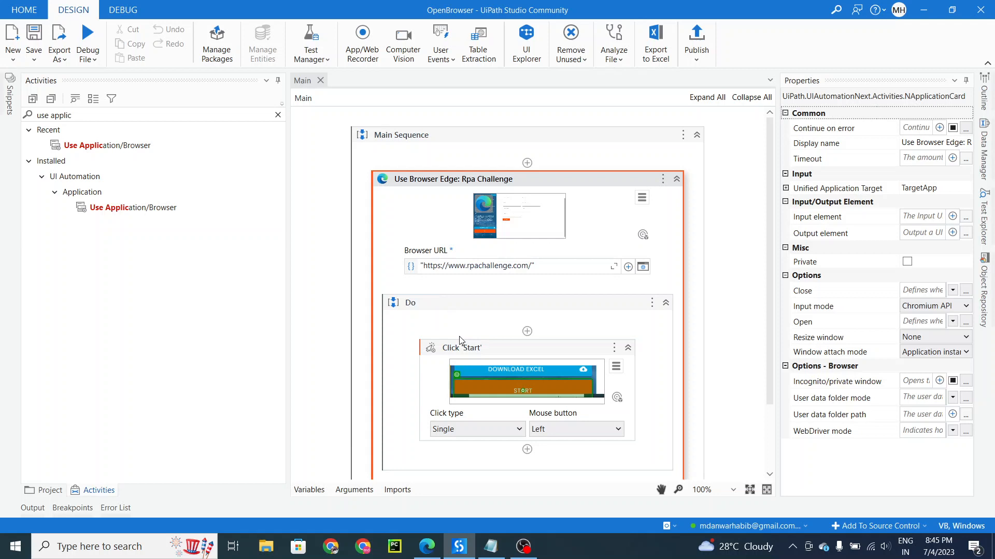
- Bring up rpachallenge.com in Edge and start the challenge so Round 1 begins
scroll("down", 3)
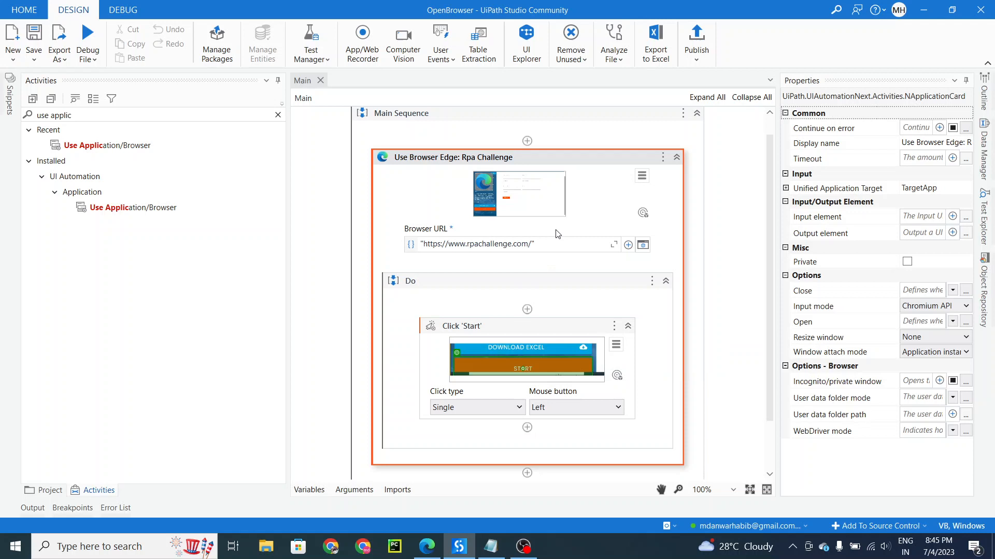
mouse_move(466, 248)
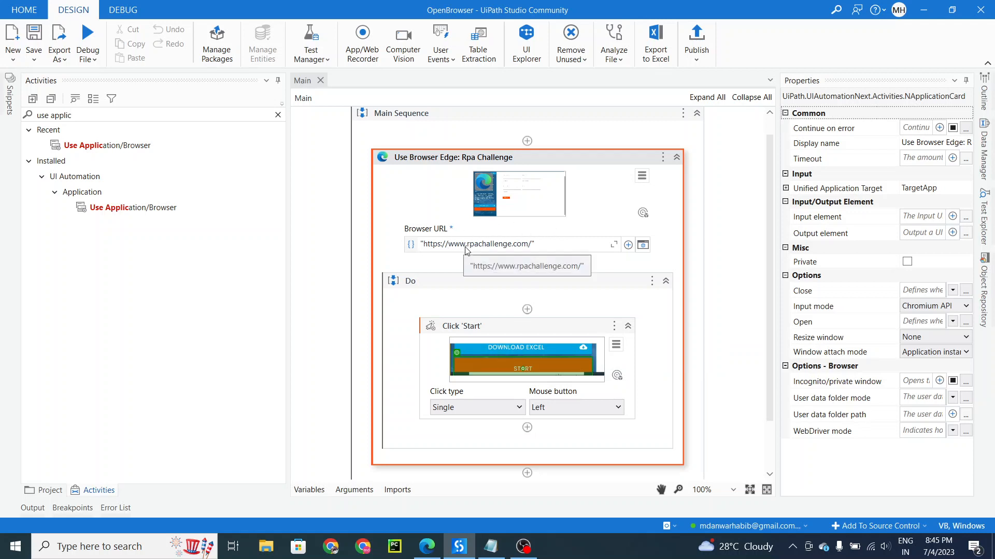
mouse_move(525, 361)
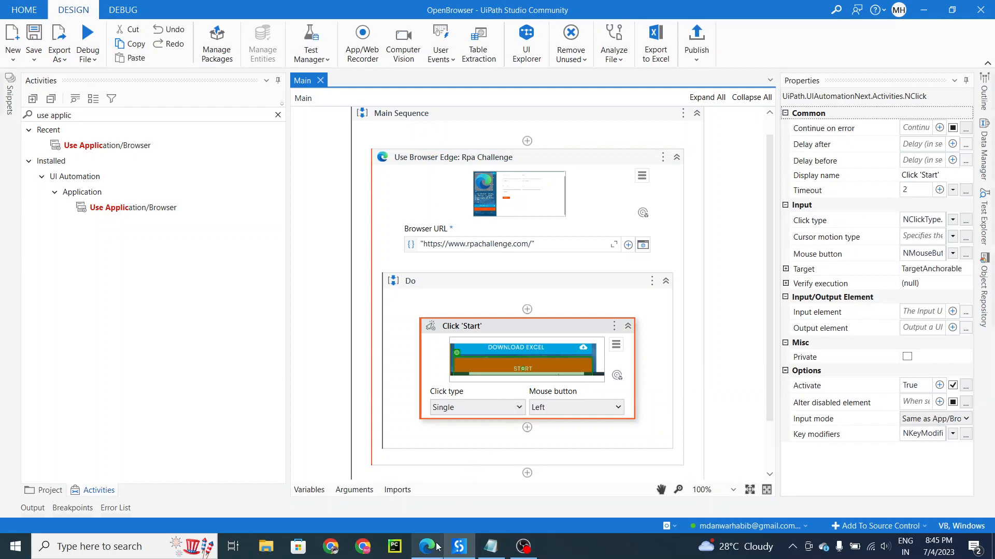
left_click(427, 546)
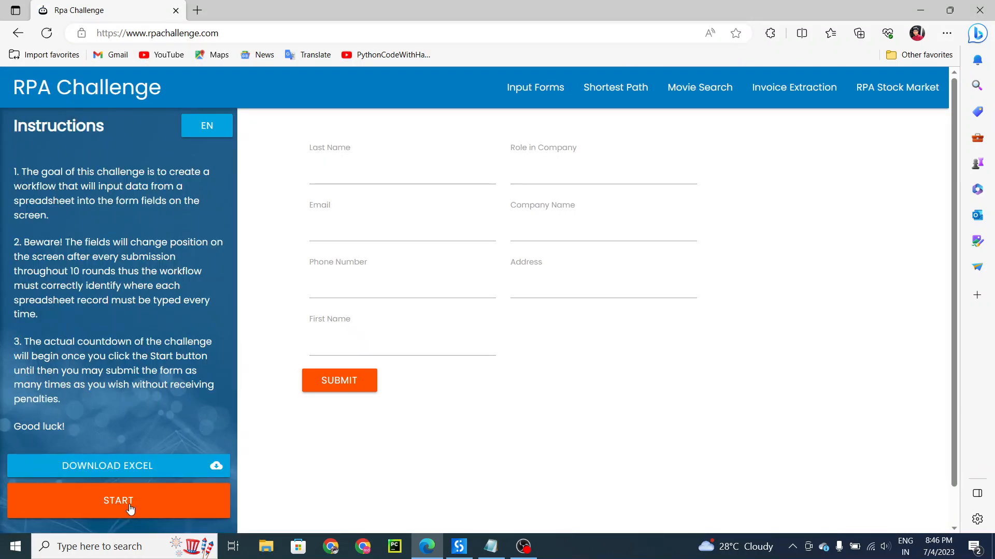
left_click(118, 501)
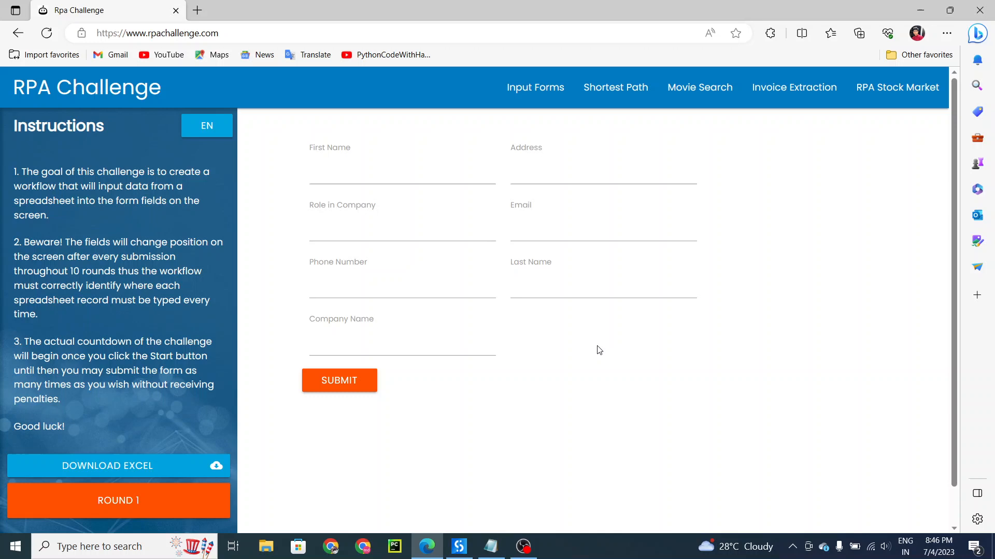
mouse_move(574, 383)
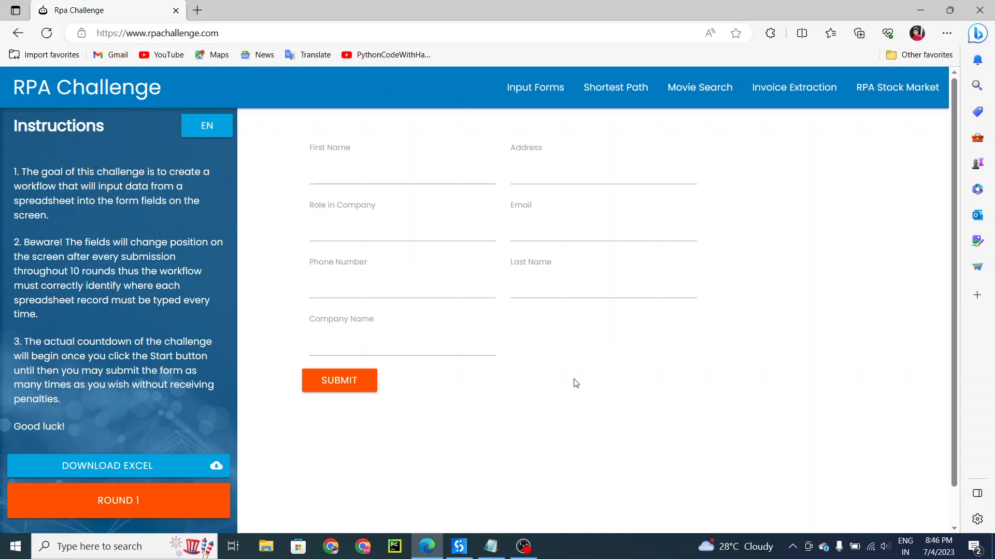
mouse_move(341, 139)
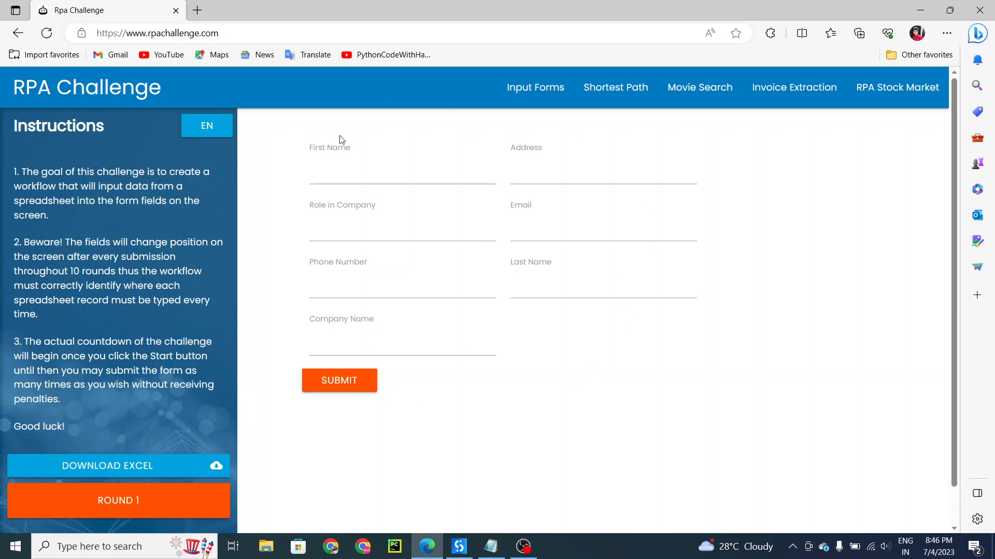
mouse_move(441, 398)
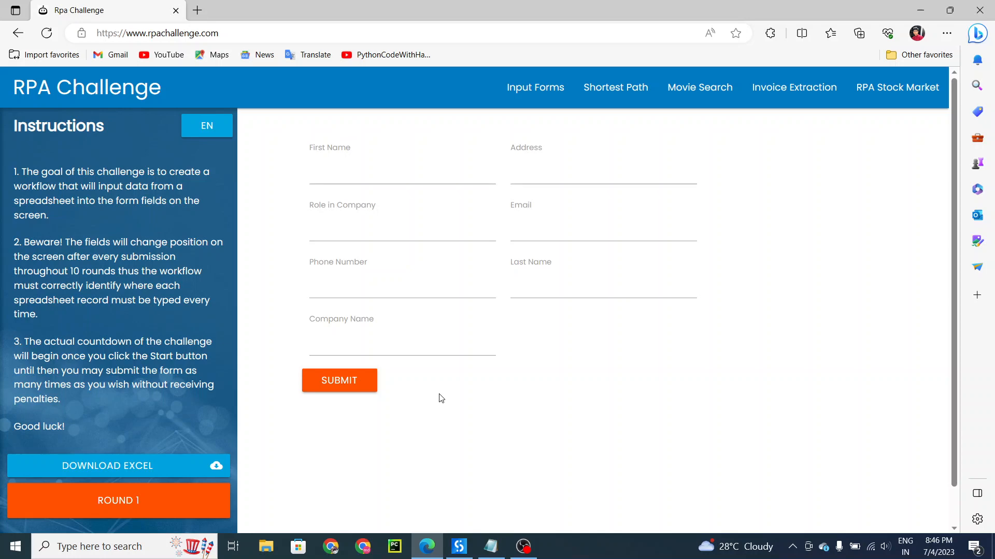
mouse_move(983, 11)
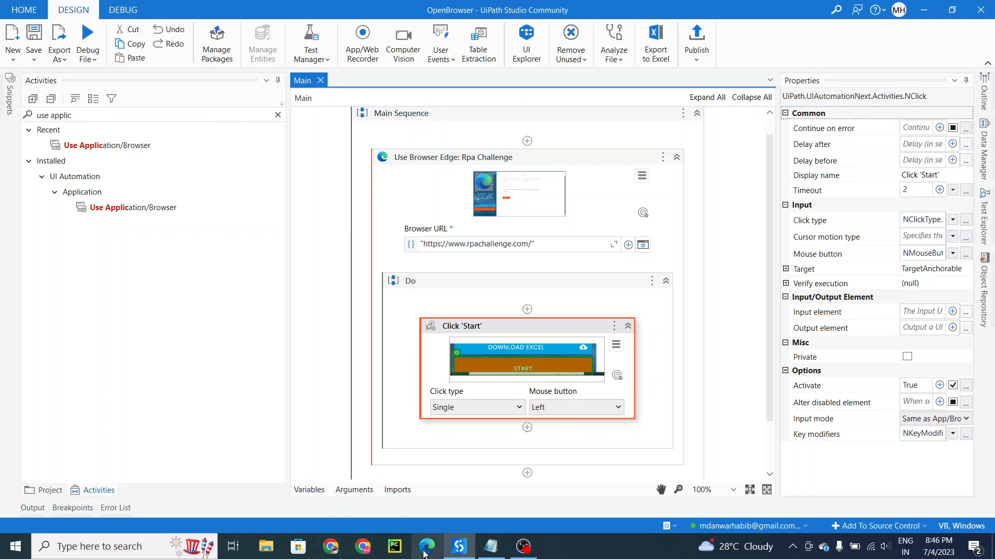
mouse_move(706, 344)
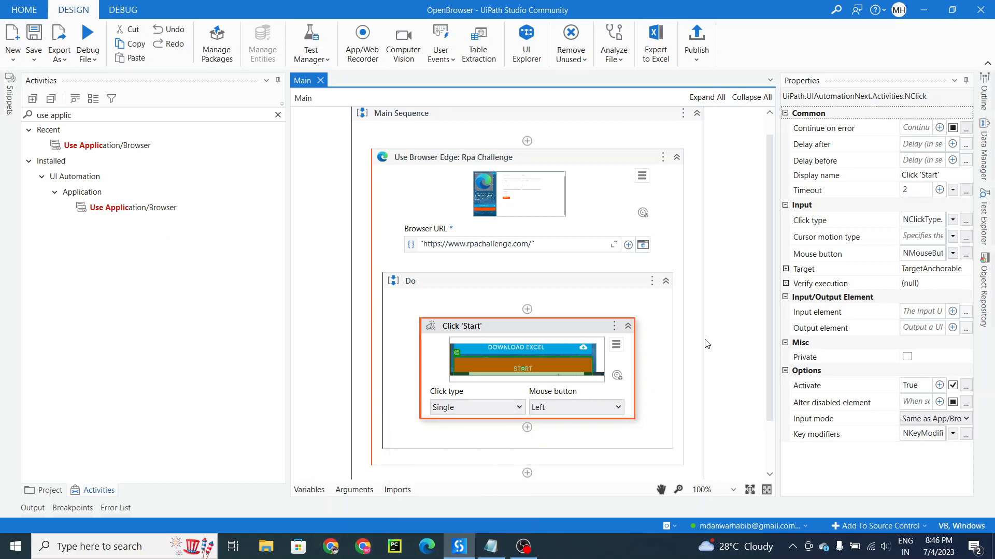
mouse_move(601, 377)
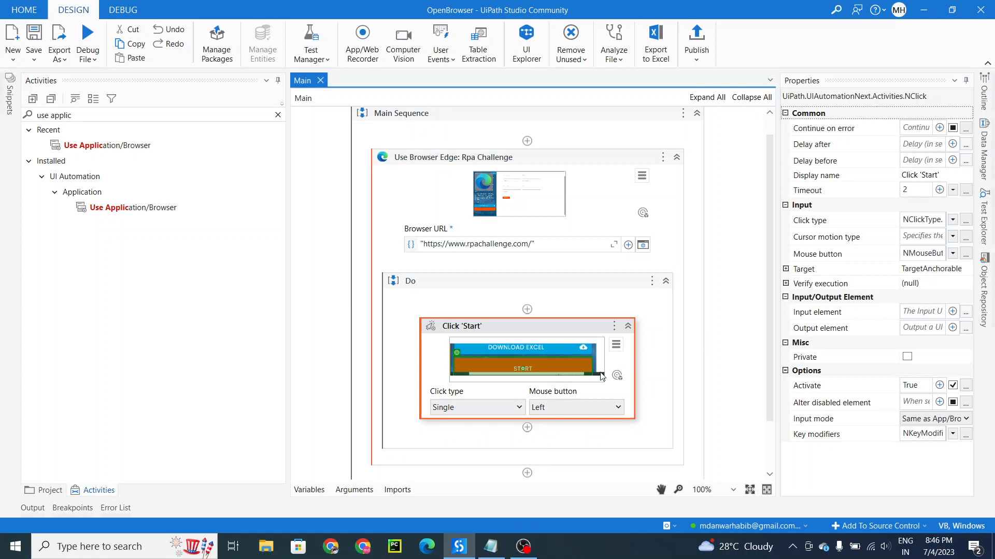
mouse_move(616, 375)
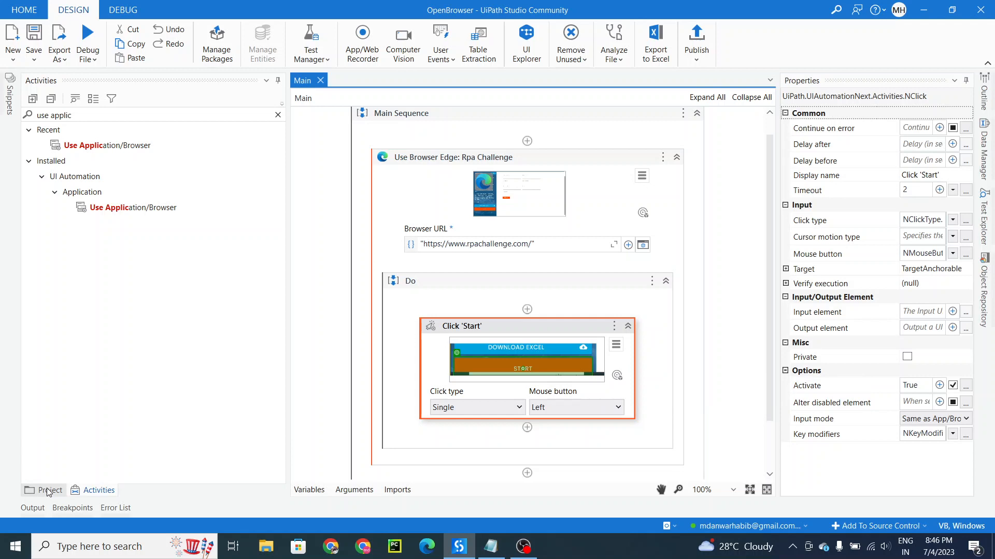
- Show the OpenBrowser project panel and open its Project Settings dialog
left_click(43, 489)
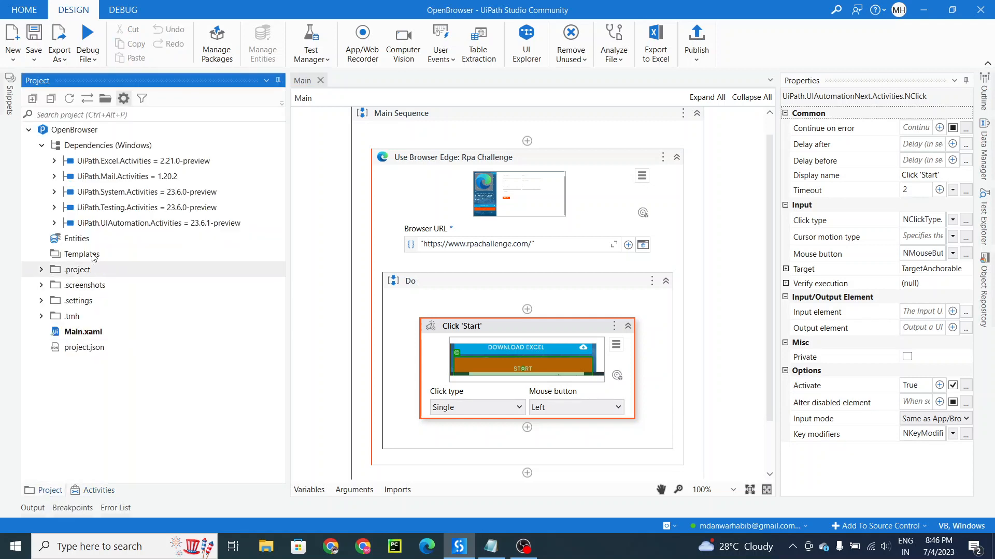
mouse_move(123, 98)
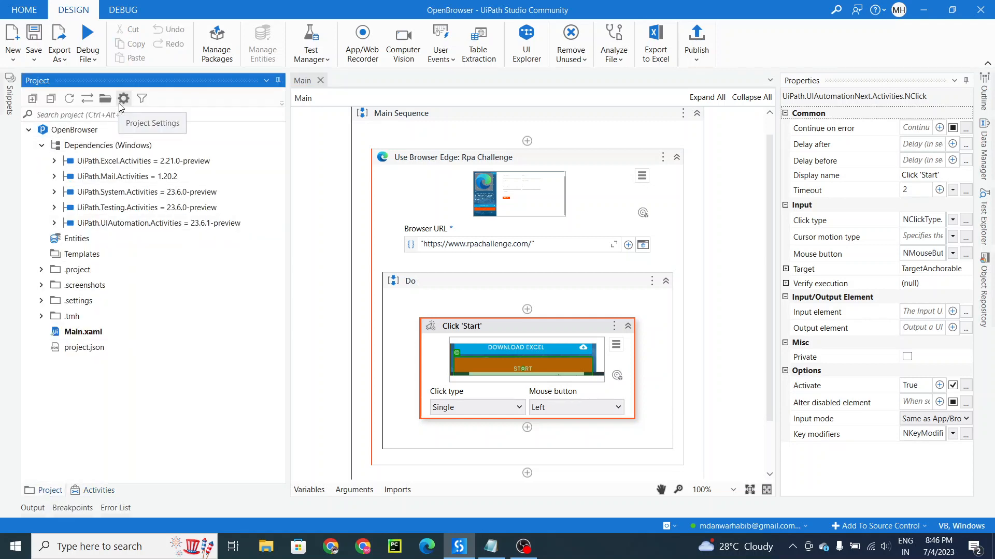
left_click(123, 98)
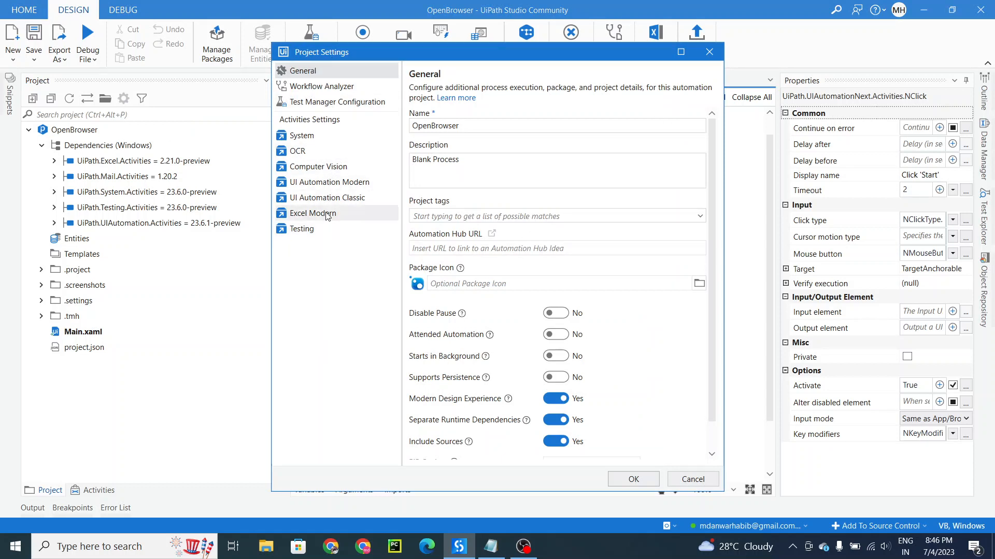
- Open UI Automation Modern settings and expand the Application/Browser section
left_click(329, 182)
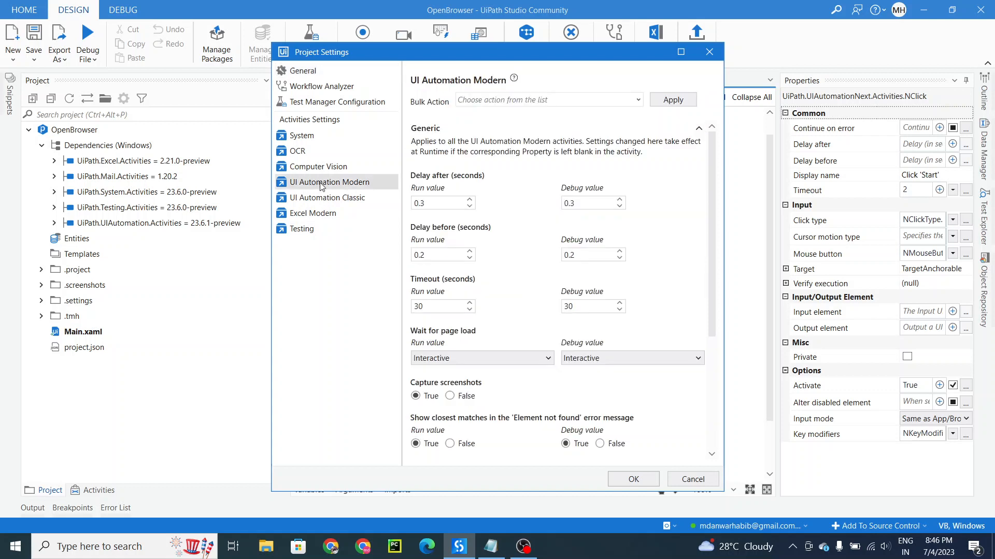
mouse_move(534, 230)
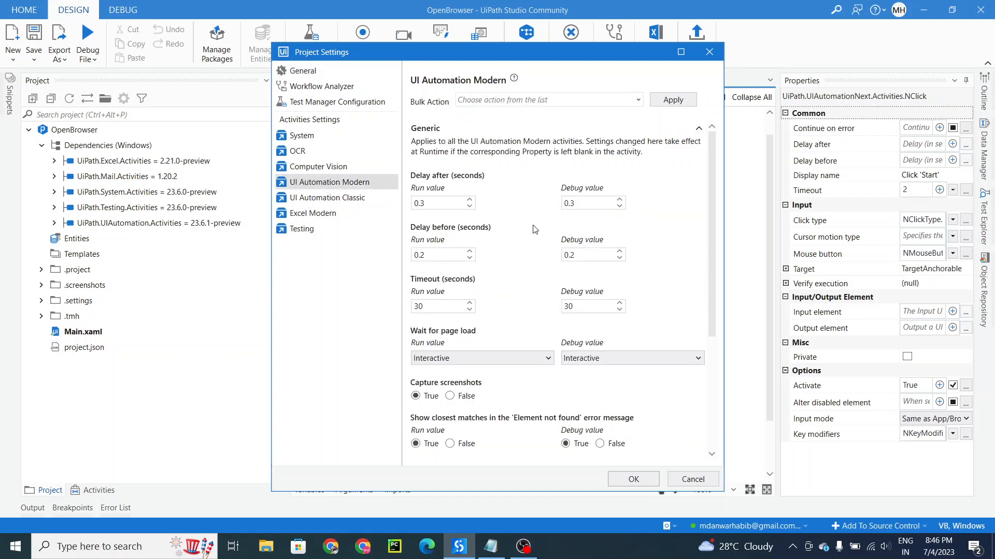
scroll("down", 3)
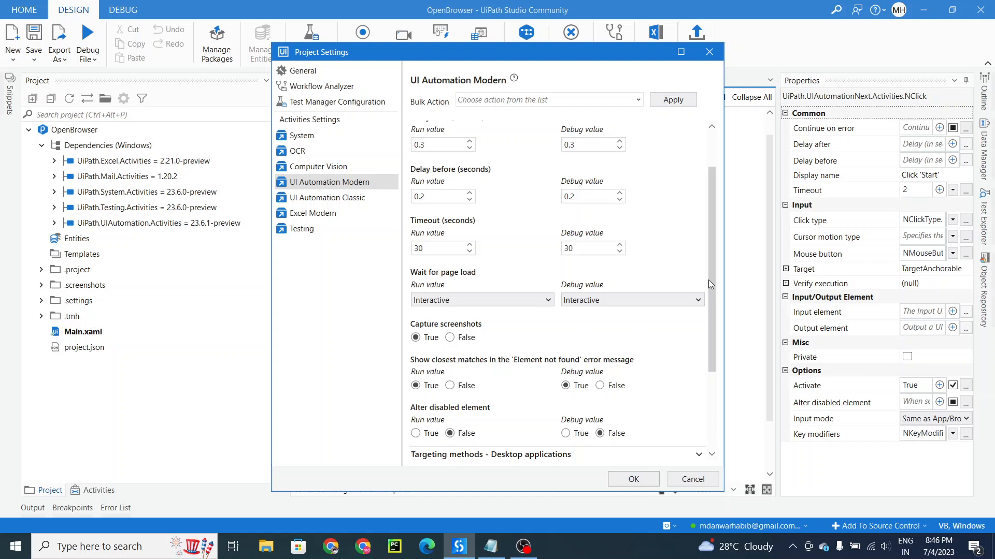
scroll("down", 3)
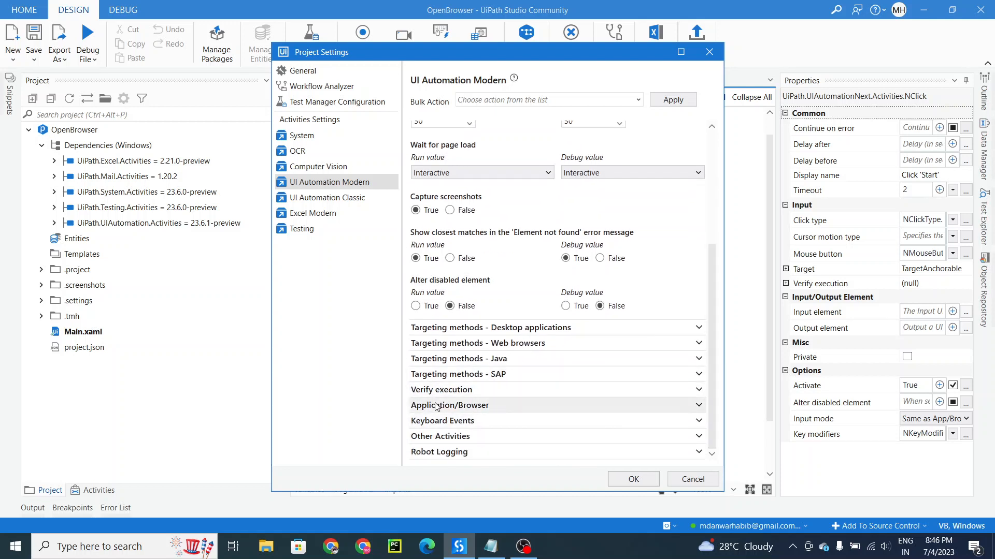
left_click(450, 406)
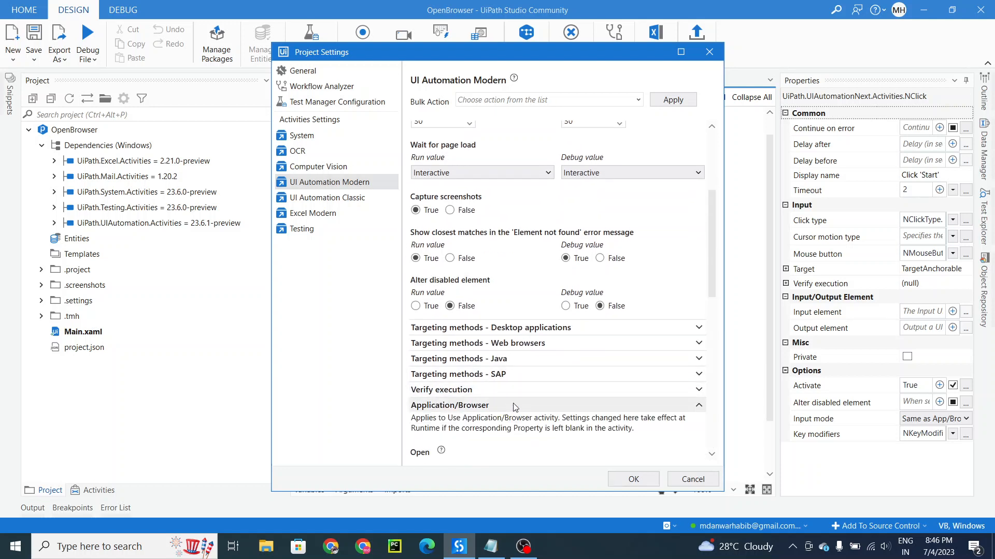
scroll("down", 3)
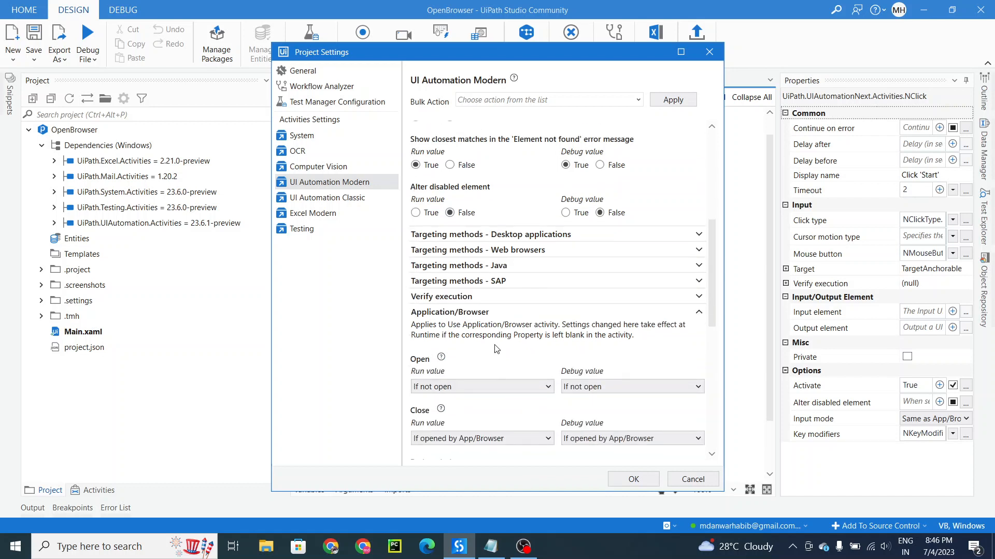
- Set Application/Browser Close to Never for run and debug, and confirm with OK
scroll("down", 3)
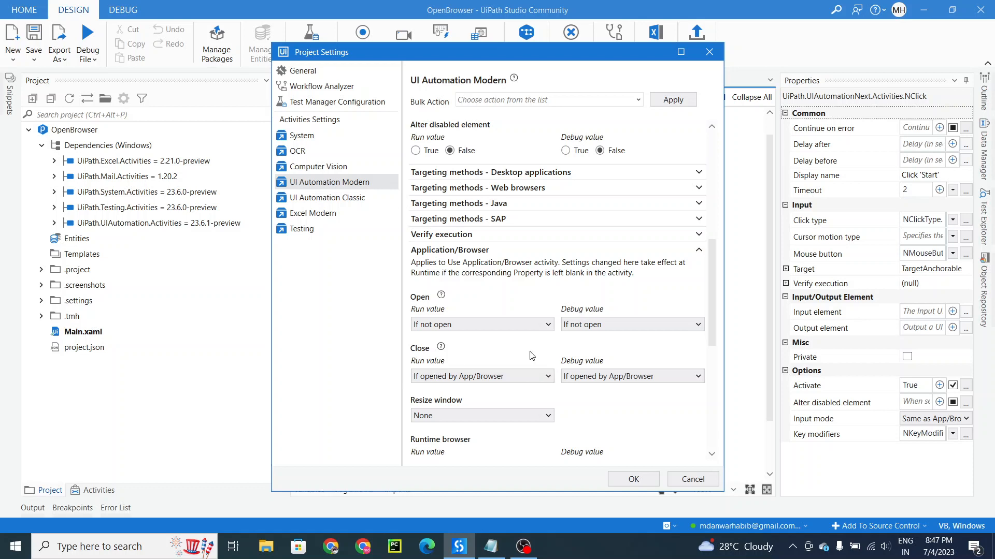
mouse_move(453, 388)
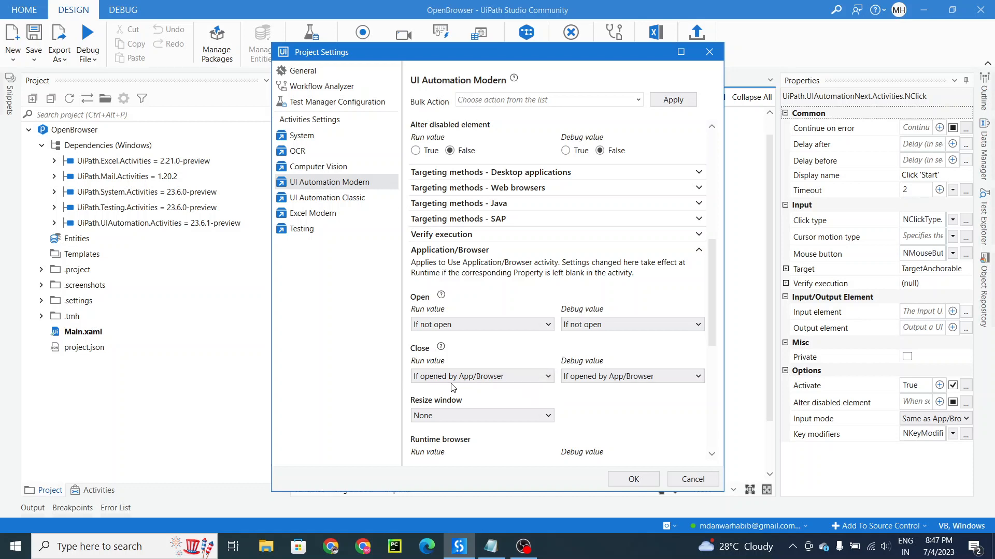
mouse_move(439, 384)
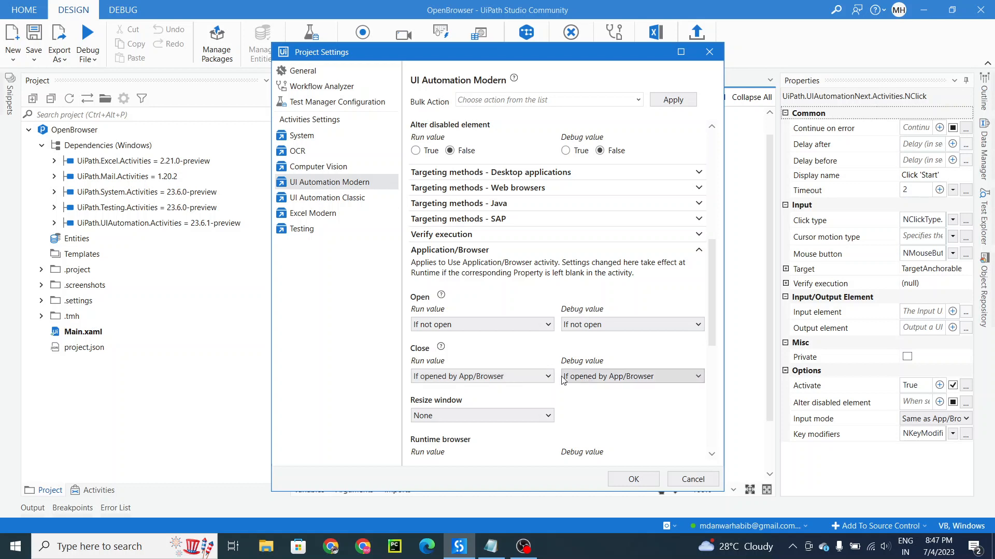
left_click(480, 376)
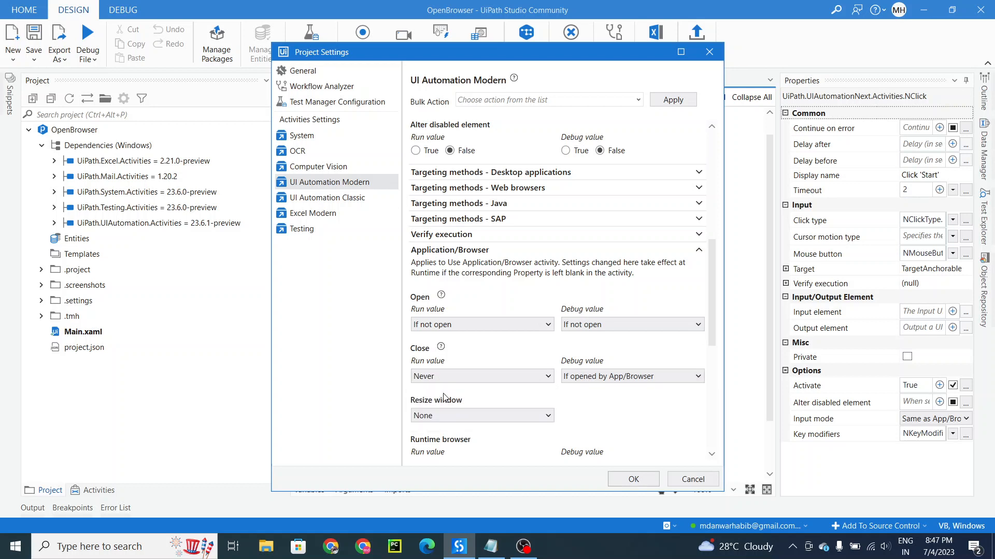
left_click(631, 376)
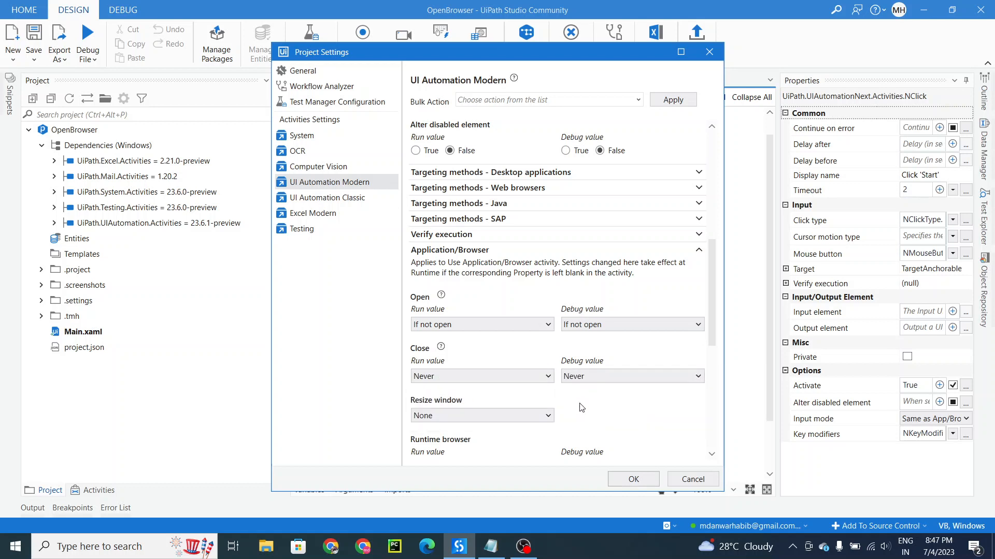
left_click(632, 479)
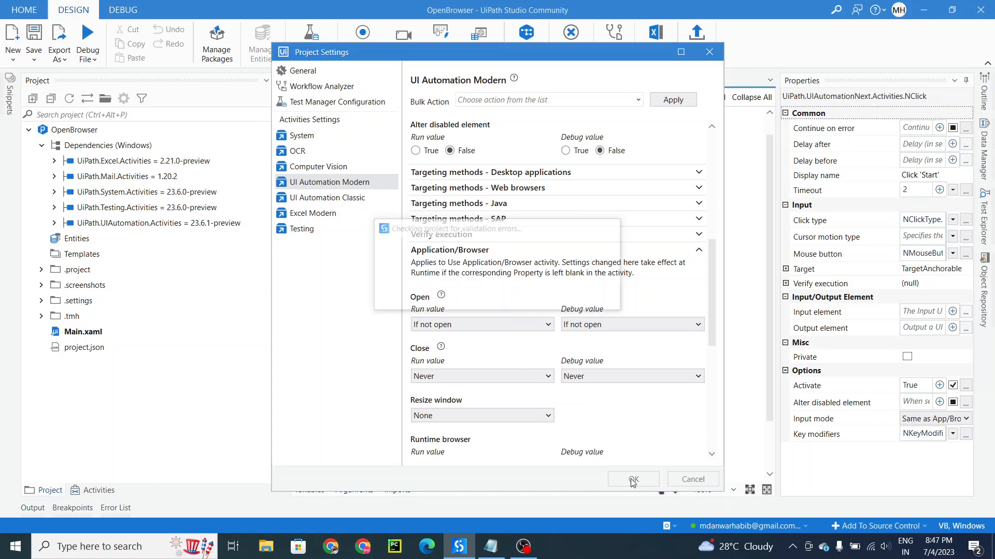
- Close Project Settings, return to the Main workflow, and minimize Studio to the desktop
left_click(632, 478)
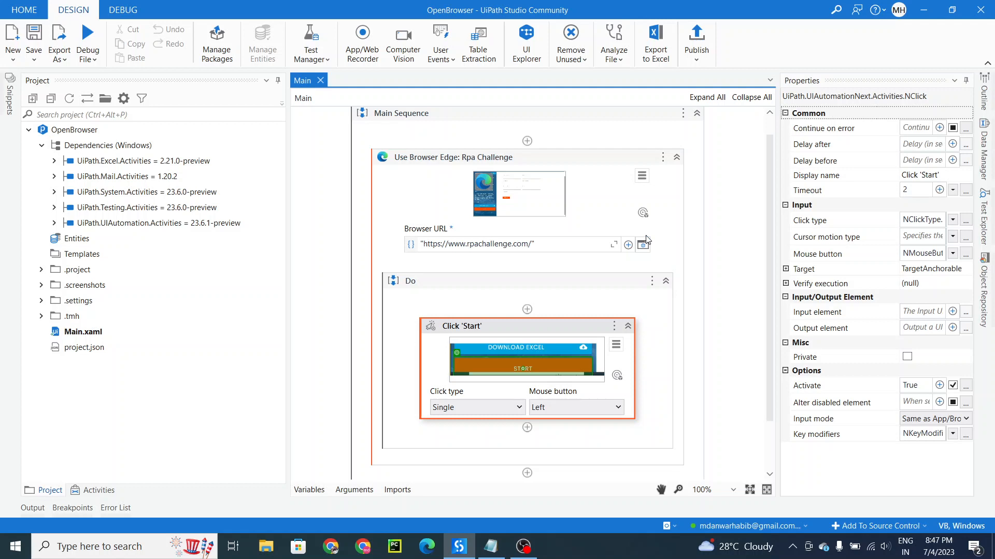
mouse_move(401, 160)
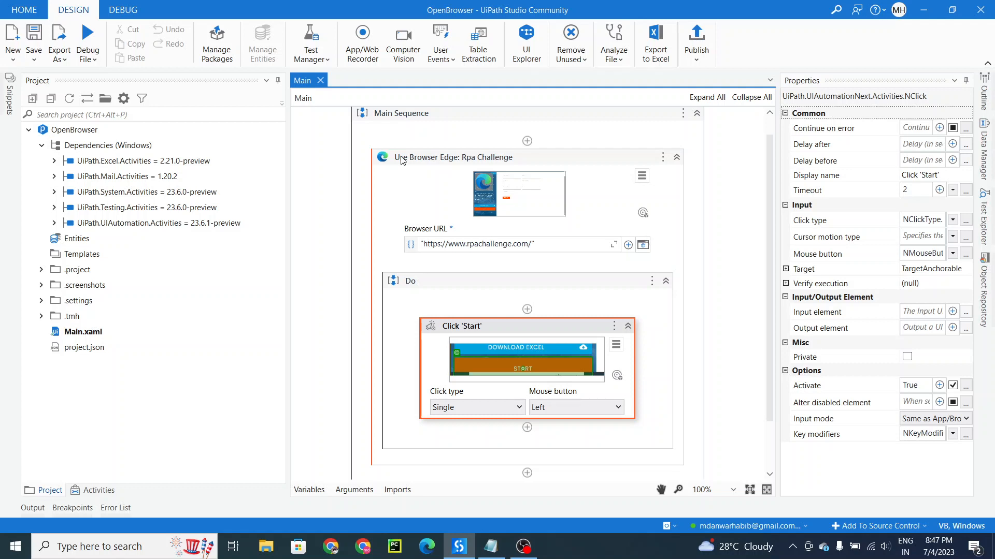
left_click(87, 53)
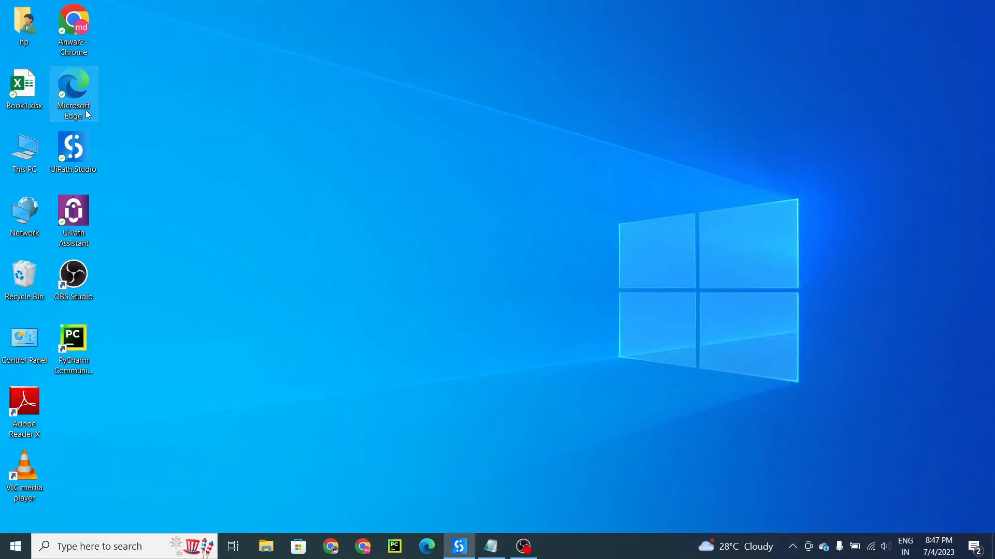
- Open Edge to verify rpachallenge.com is still at Round 1, then switch back to Studio
double_click(73, 88)
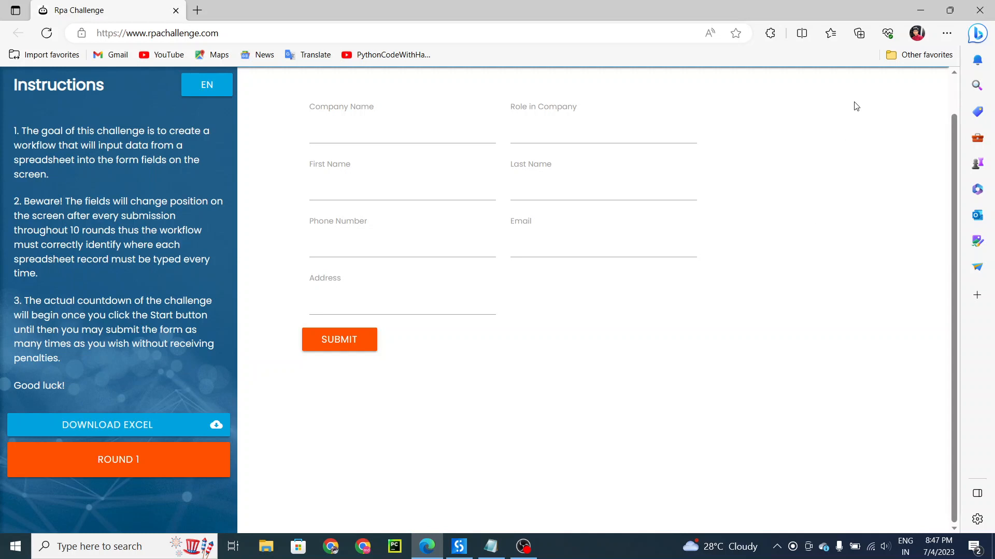
mouse_move(564, 433)
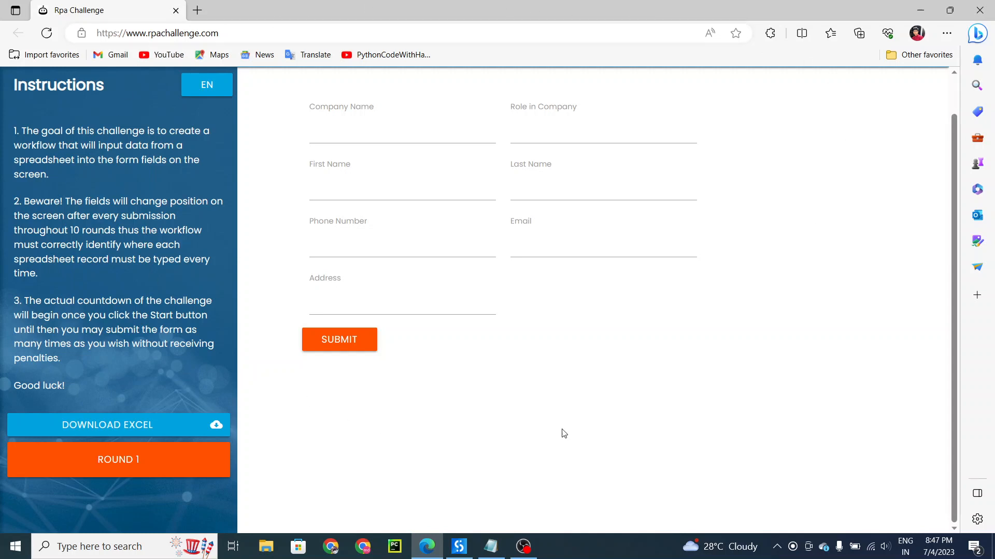
mouse_move(113, 236)
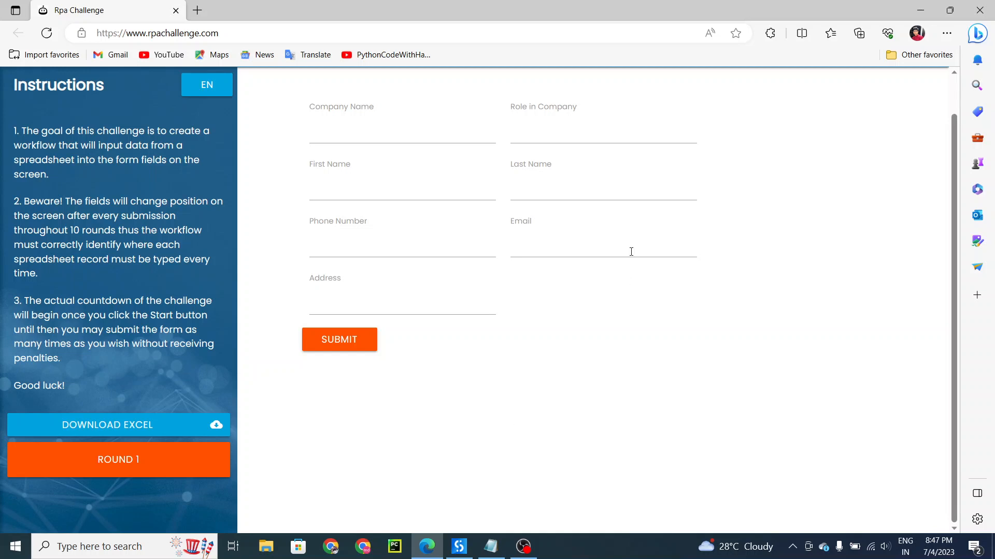
left_click(460, 546)
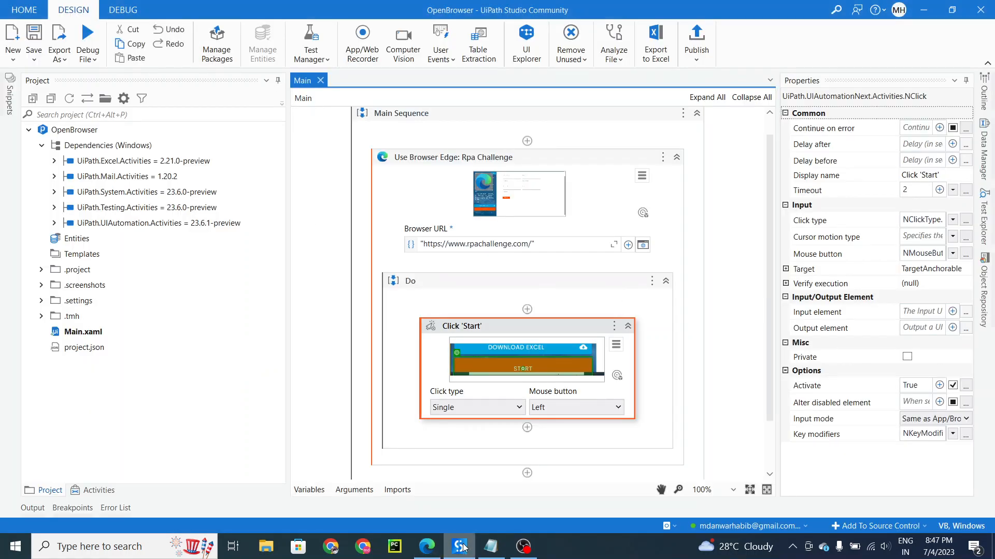